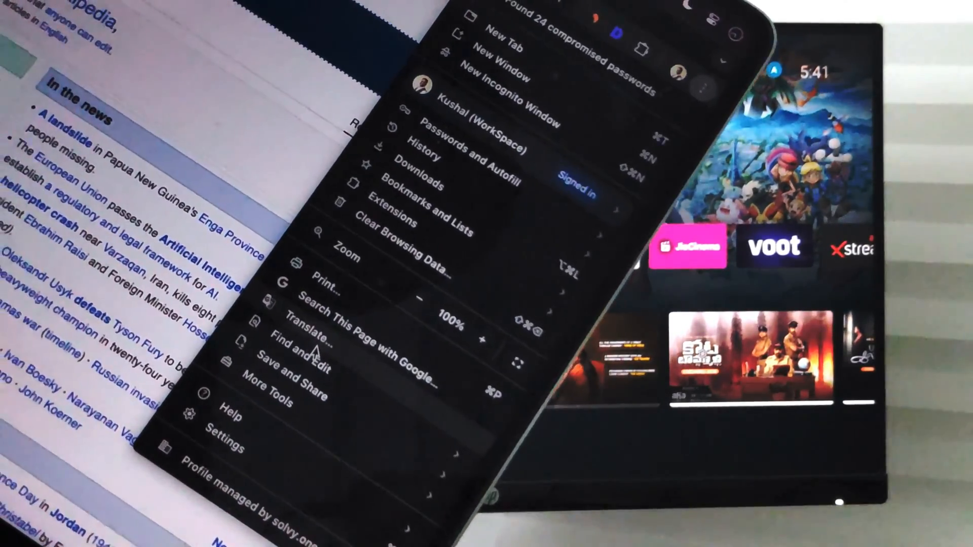
- Bring up the Cast panel listing Living Room TV as an available device
left_click(297, 365)
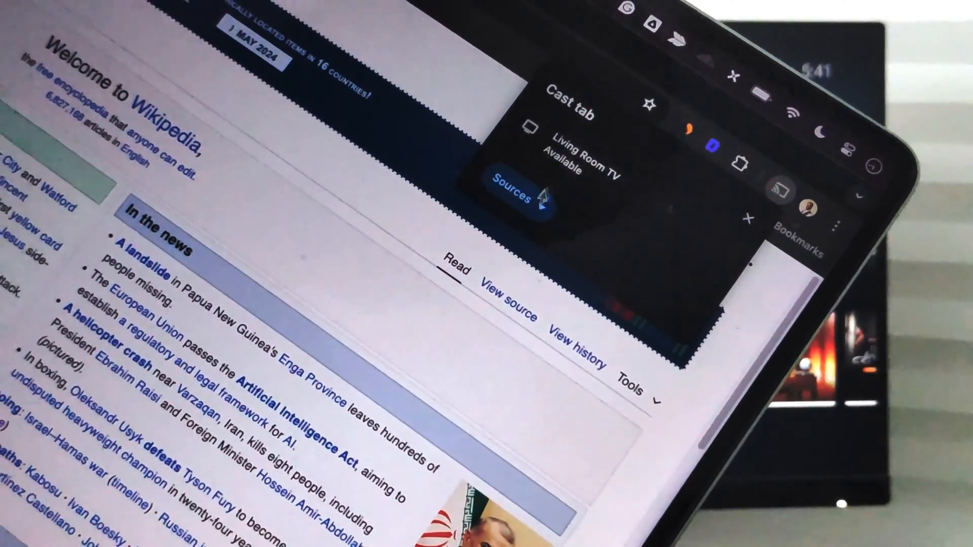
- Change the cast source from the tab to Cast screen
left_click(509, 186)
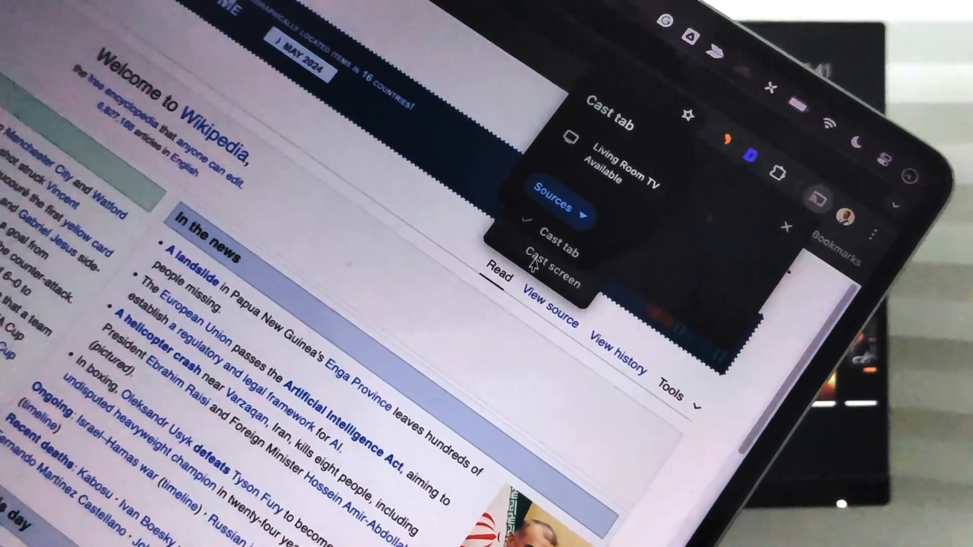
left_click(557, 276)
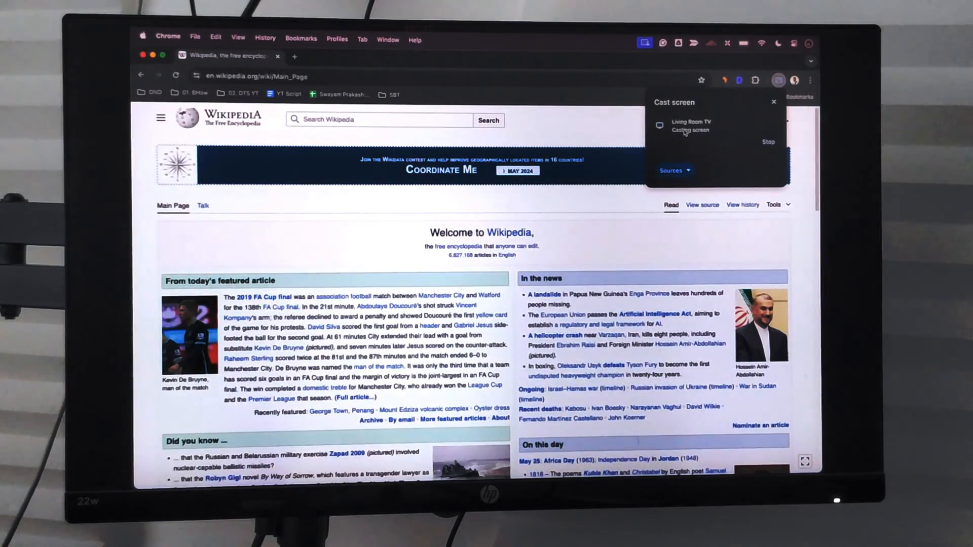
mouse_move(623, 106)
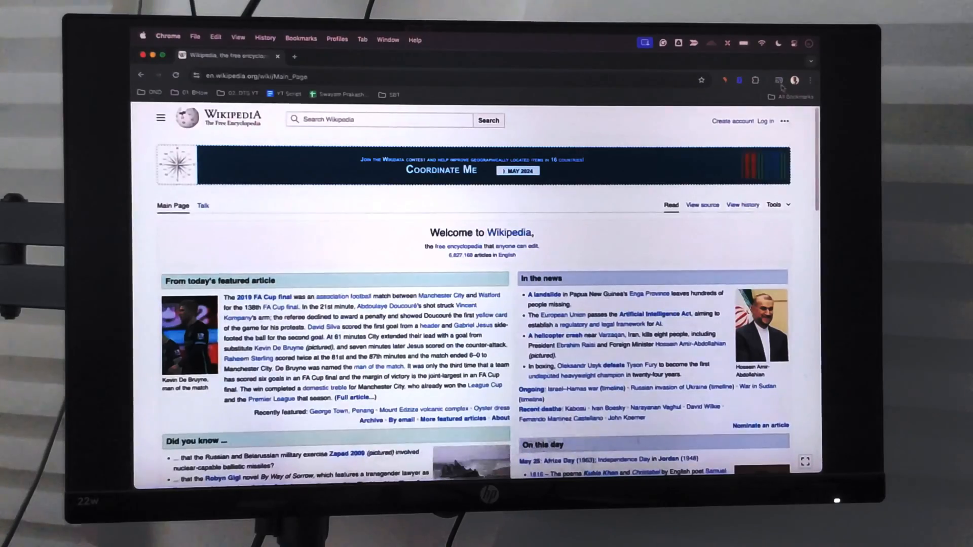
- Reopen the cast panel from the toolbar icon to confirm Living Room TV is casting the screen
left_click(779, 80)
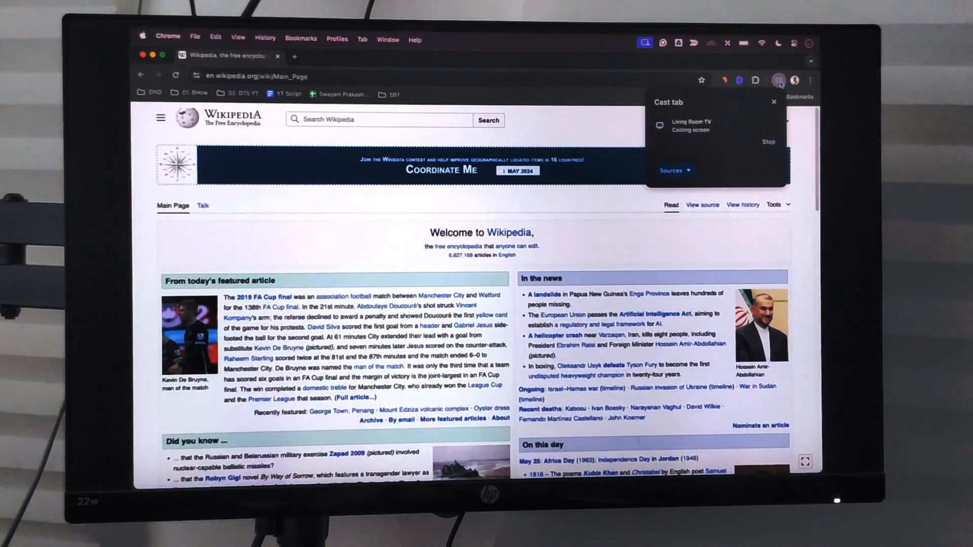